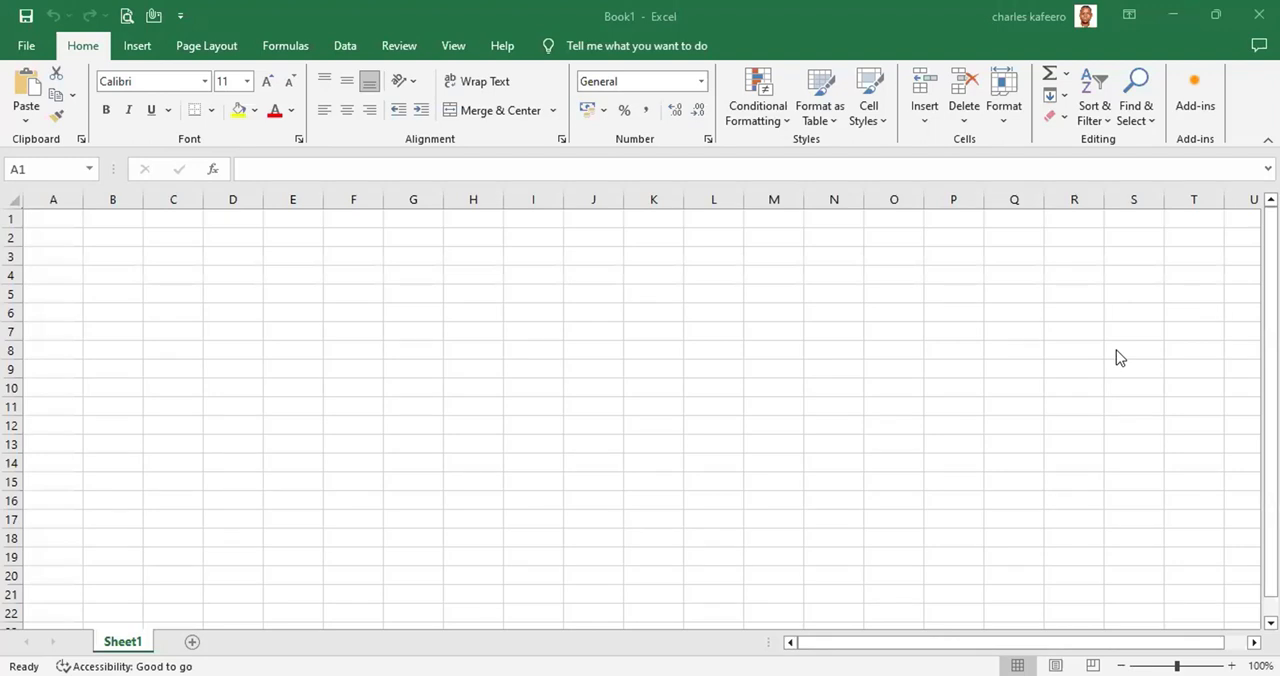
mouse_move(972, 496)
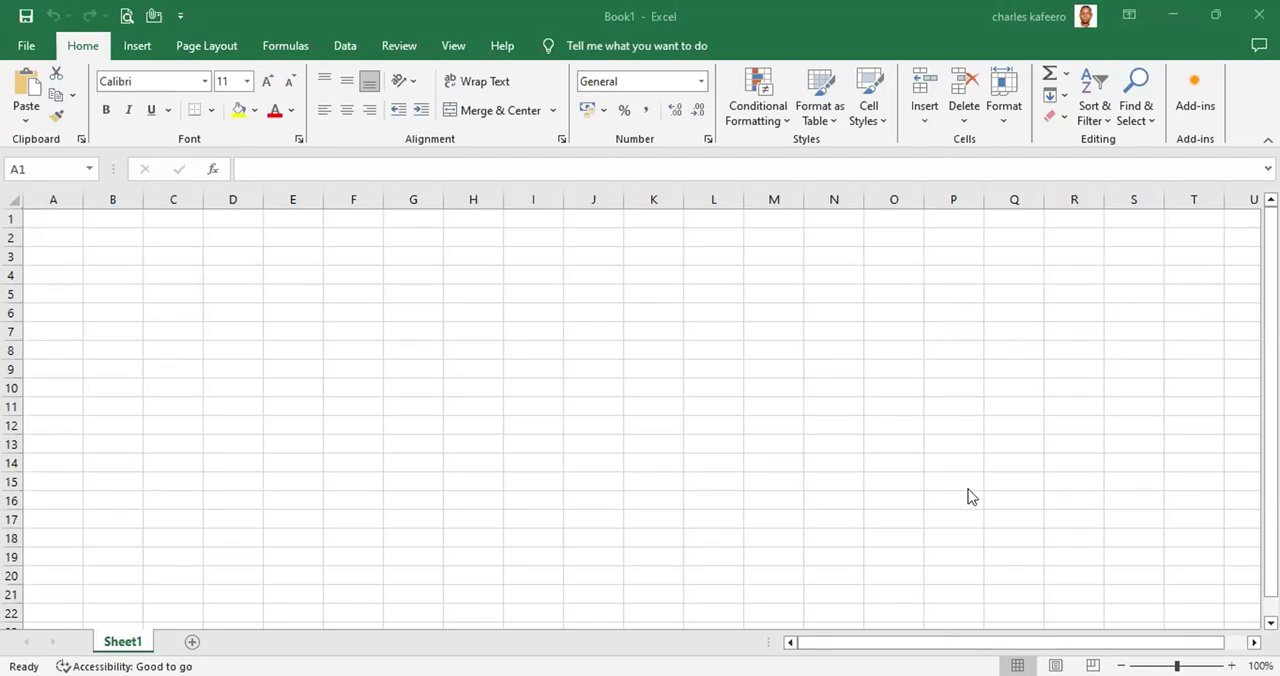
mouse_move(660, 558)
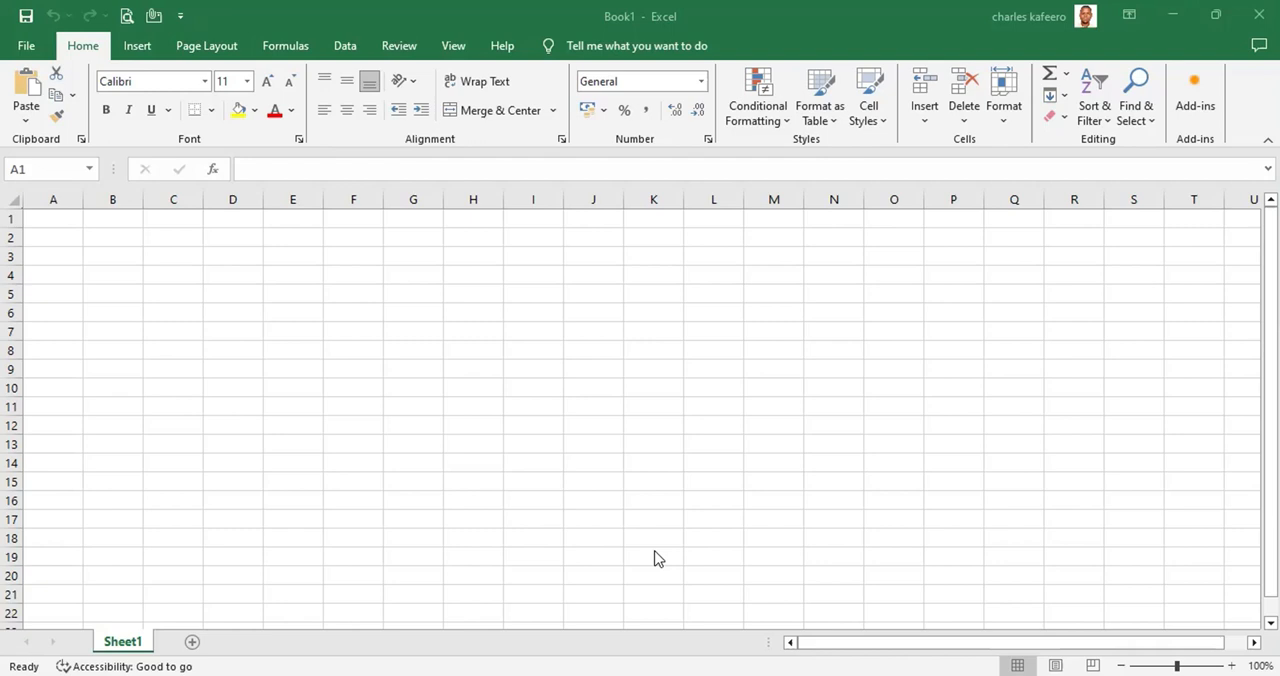
mouse_move(572, 504)
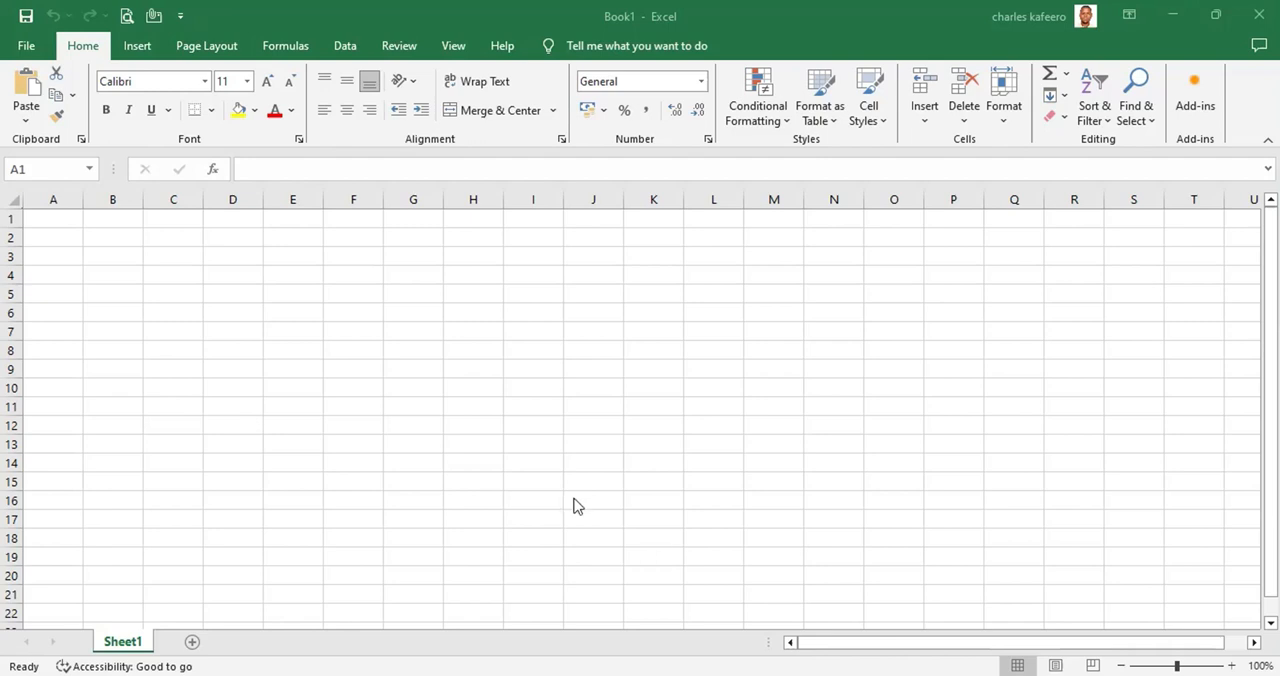